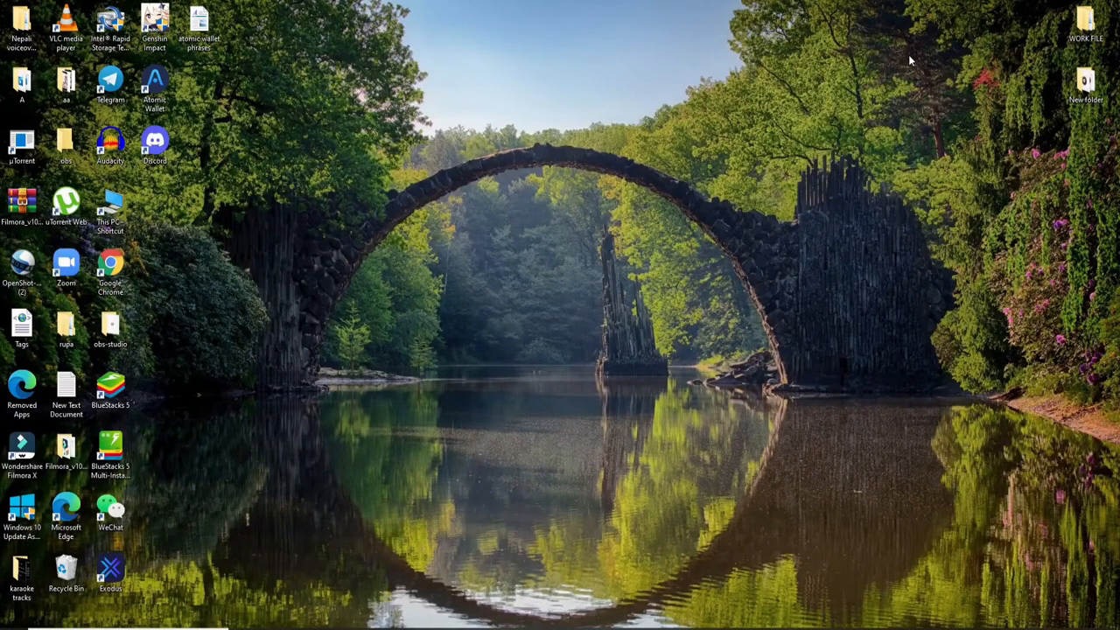
# Step: Launch Microsoft Edge from the desktop shortcut
pyautogui.click(854, 425)
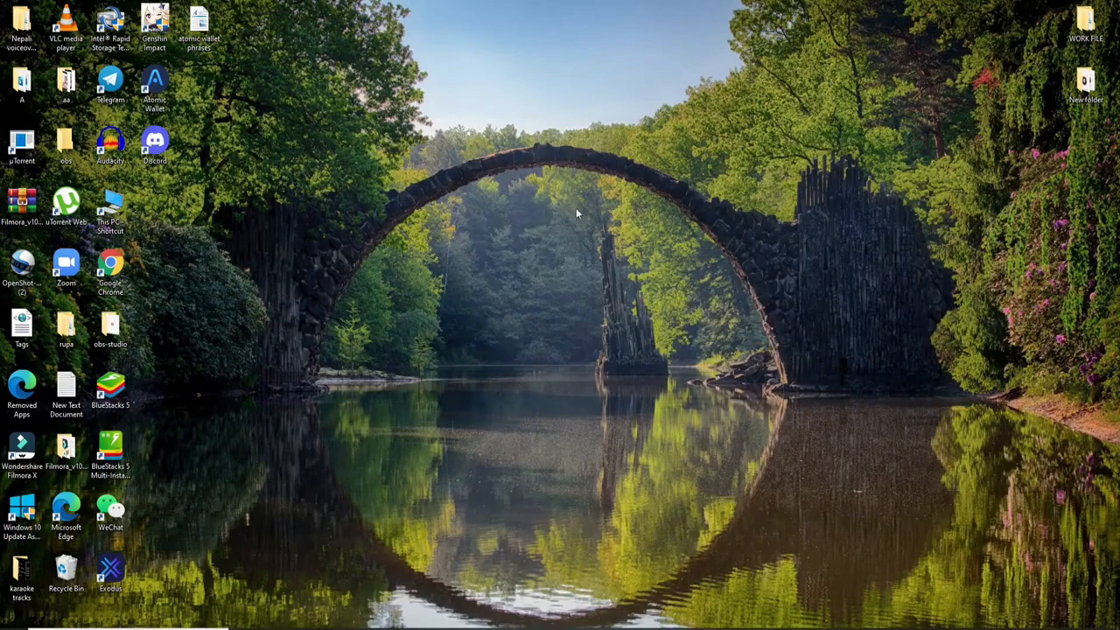
pyautogui.moveTo(329, 493)
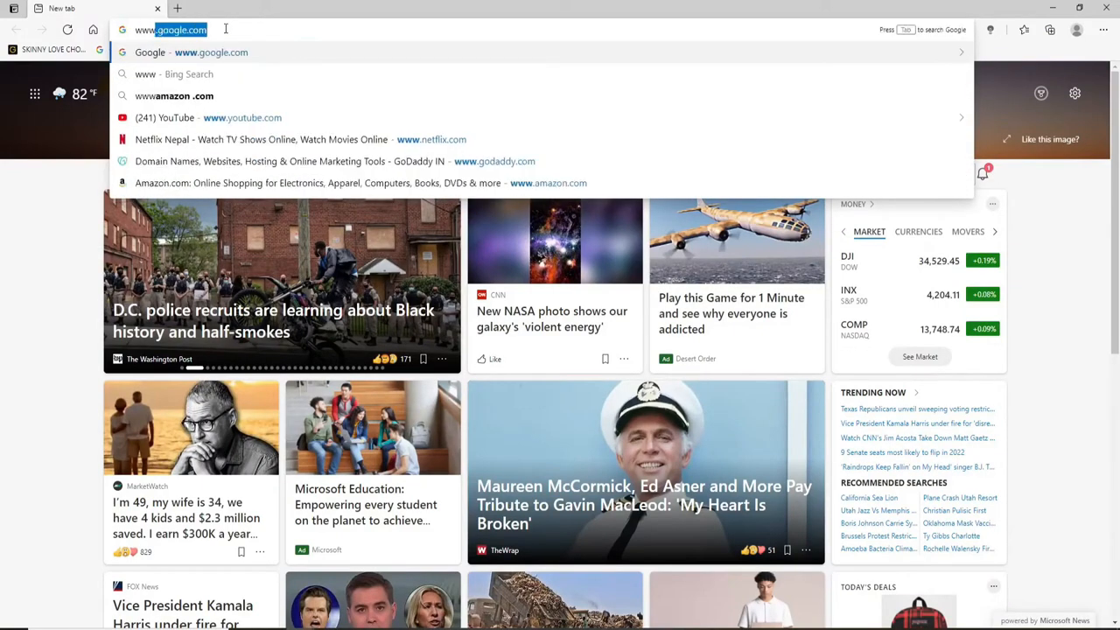
pyautogui.write('www.easternbank.com')
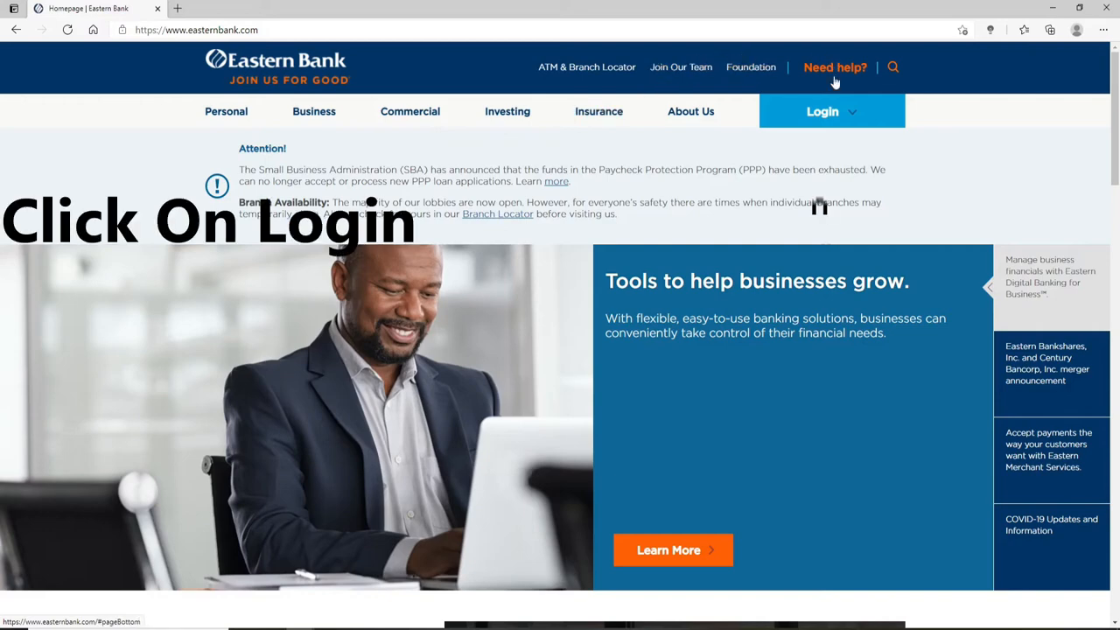
pyautogui.click(823, 112)
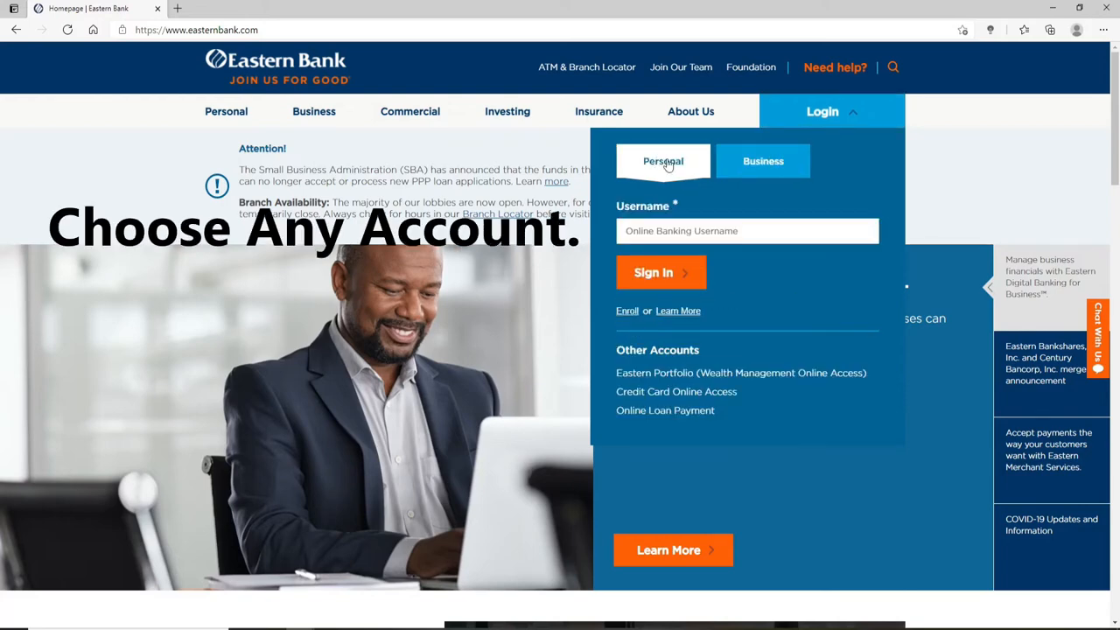
pyautogui.click(745, 231)
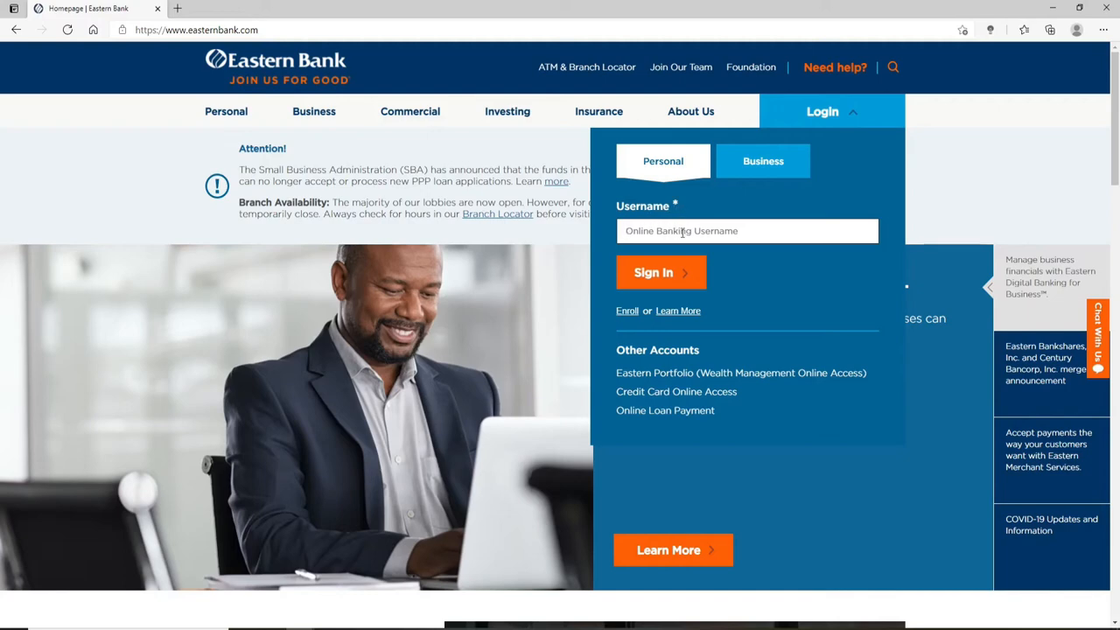
pyautogui.write('rupadulal')
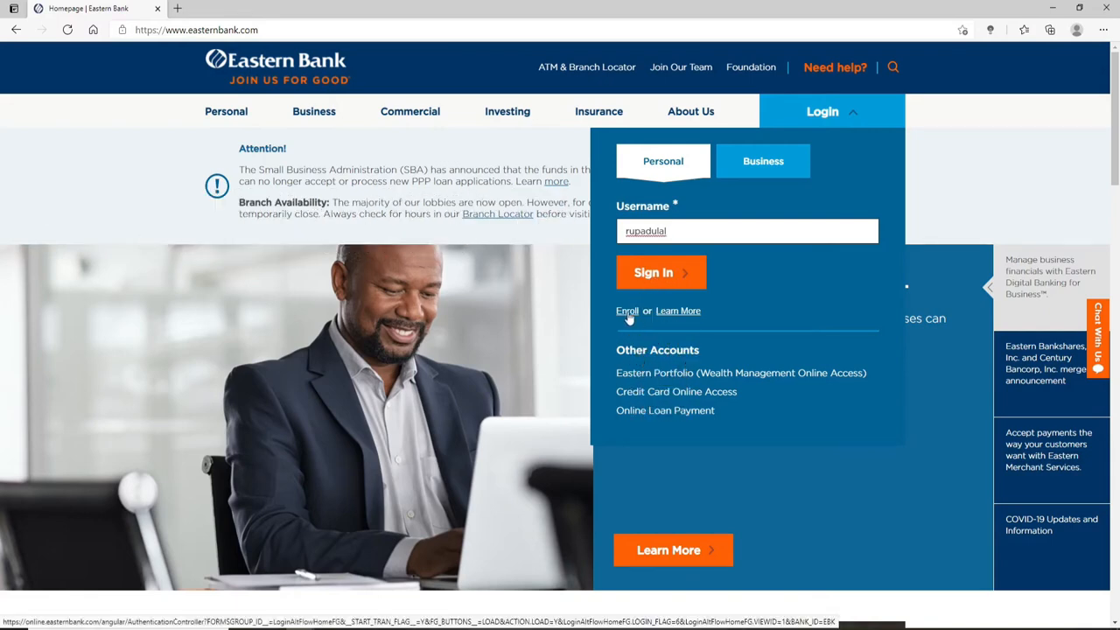
pyautogui.click(653, 273)
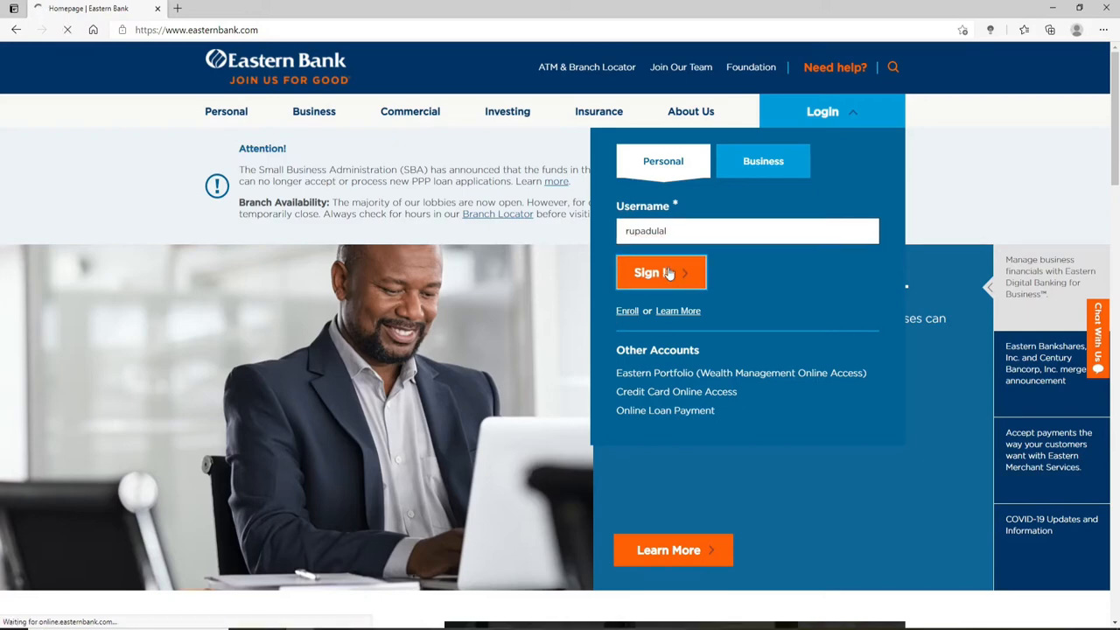
pyautogui.click(661, 273)
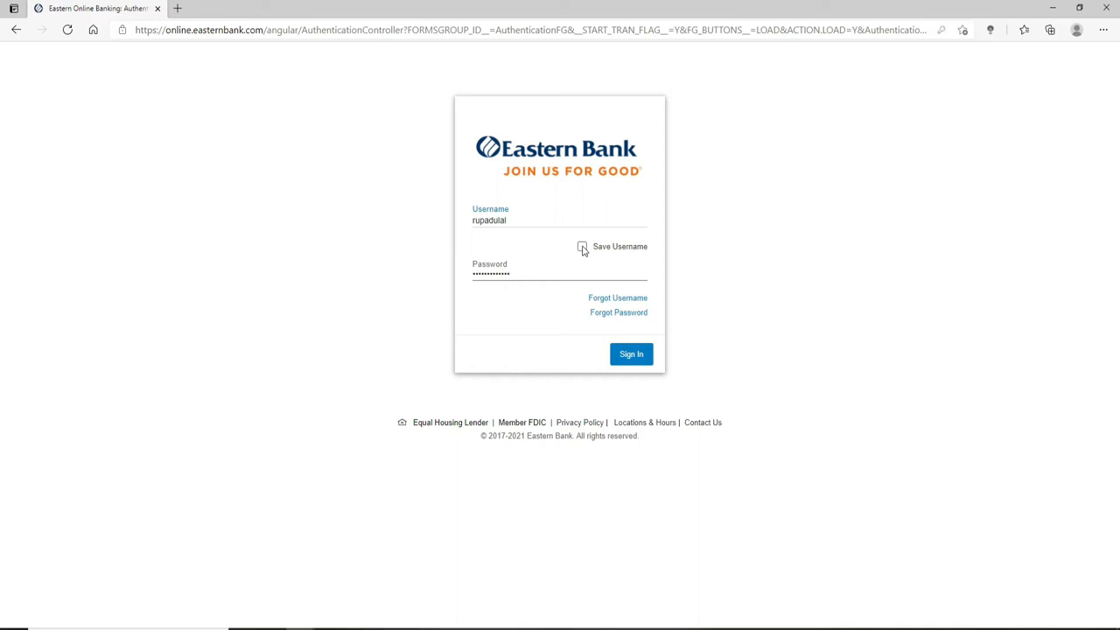
# Step: Enable Save Username and submit the sign-in form with the password filled
pyautogui.click(581, 246)
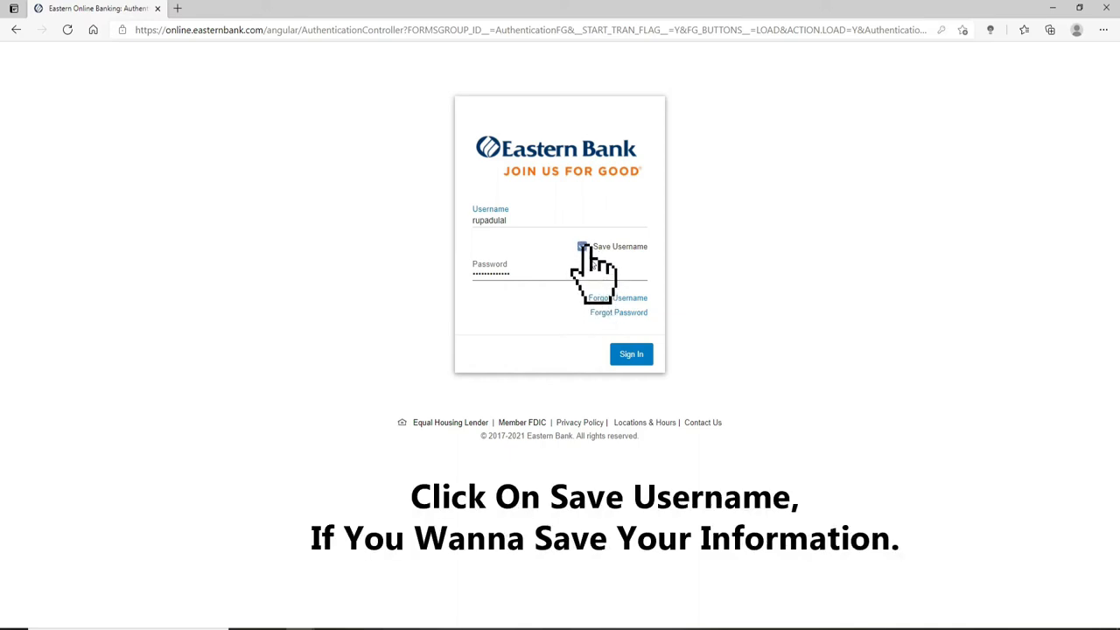
pyautogui.click(580, 245)
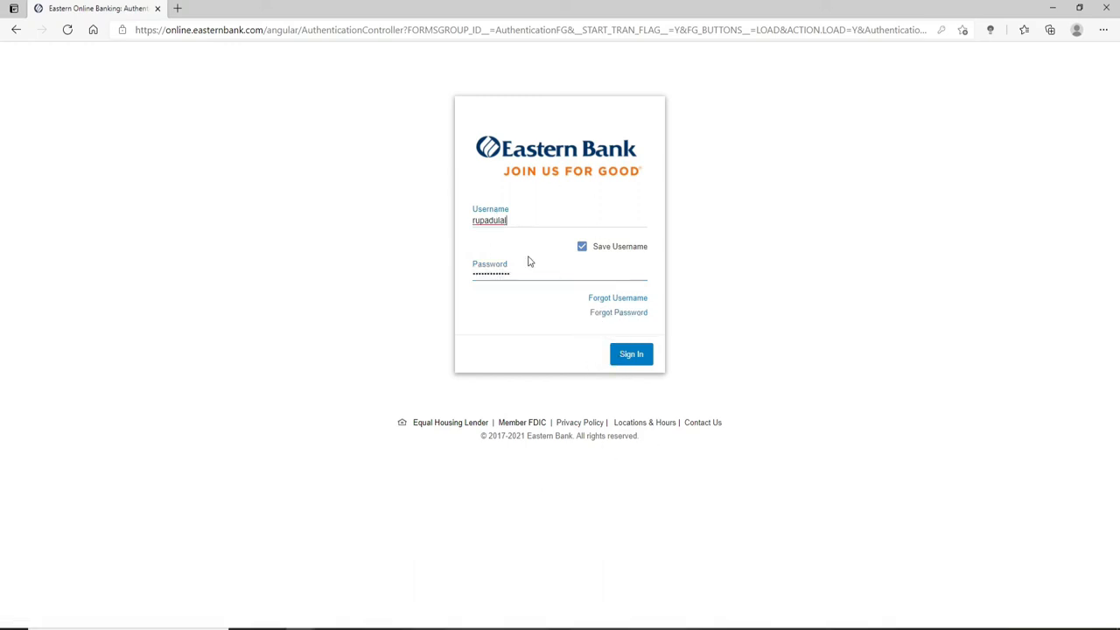
pyautogui.click(630, 354)
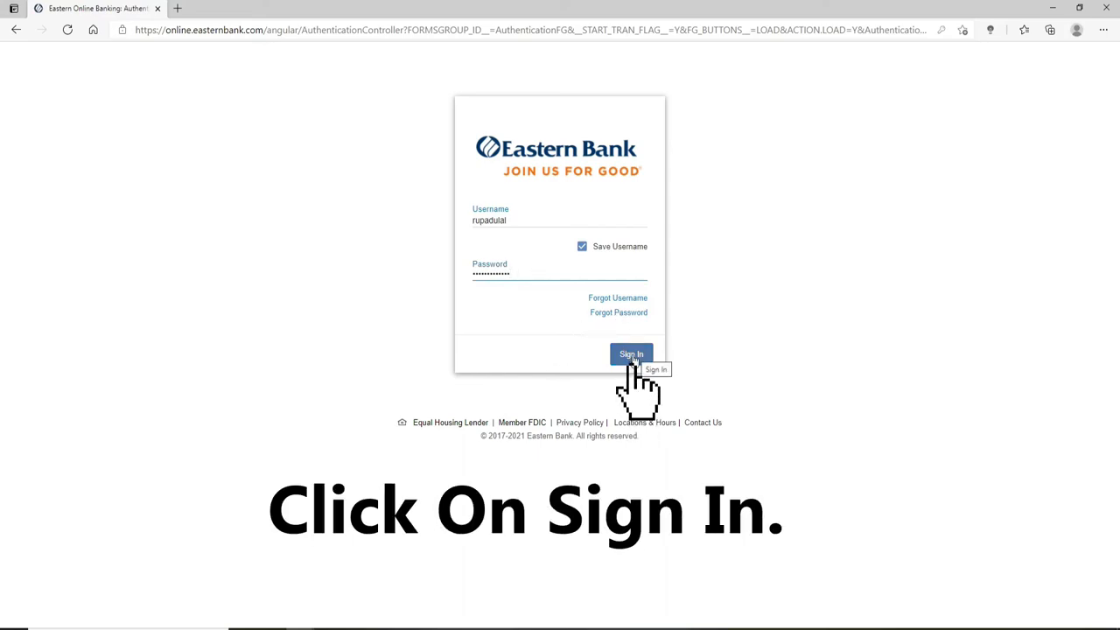
pyautogui.click(630, 353)
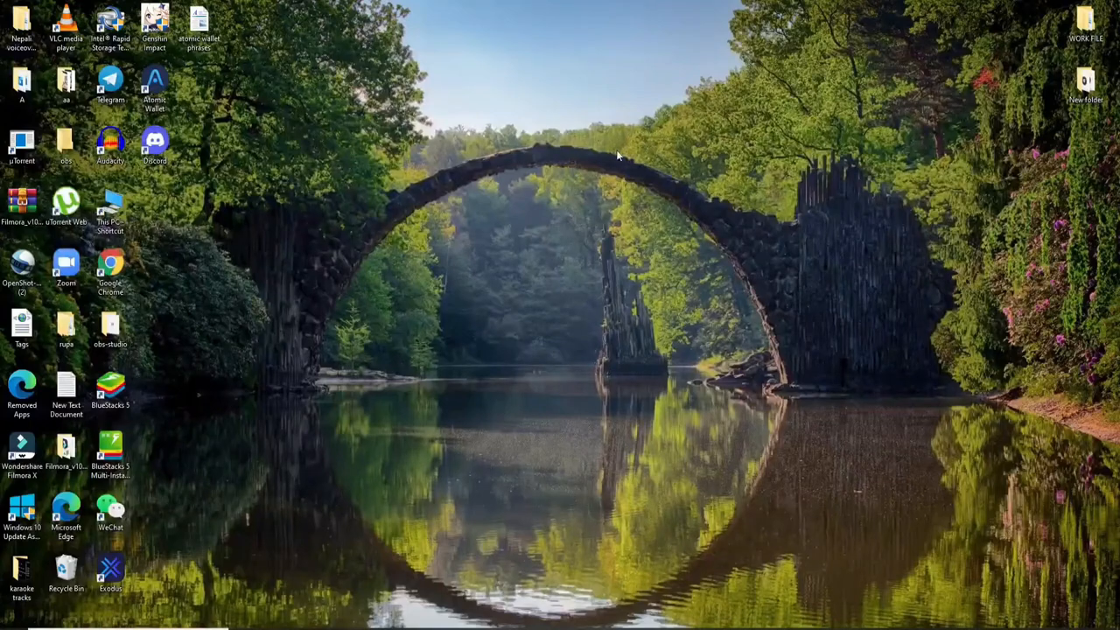